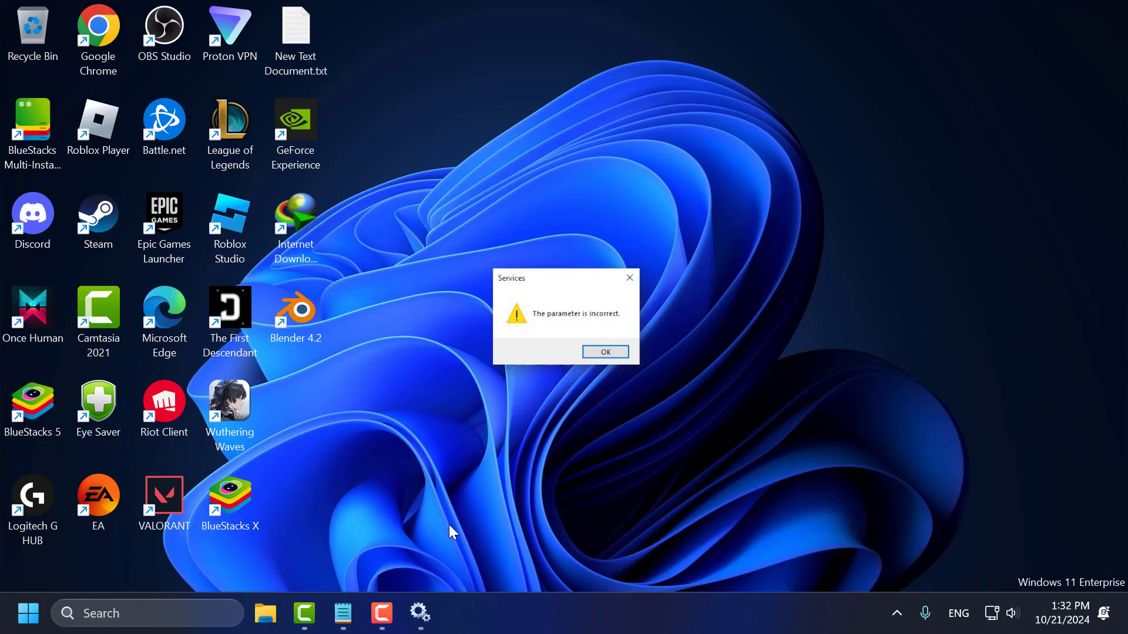
# Dismiss the Services 'The parameter is incorrect' error message
pyautogui.click(604, 352)
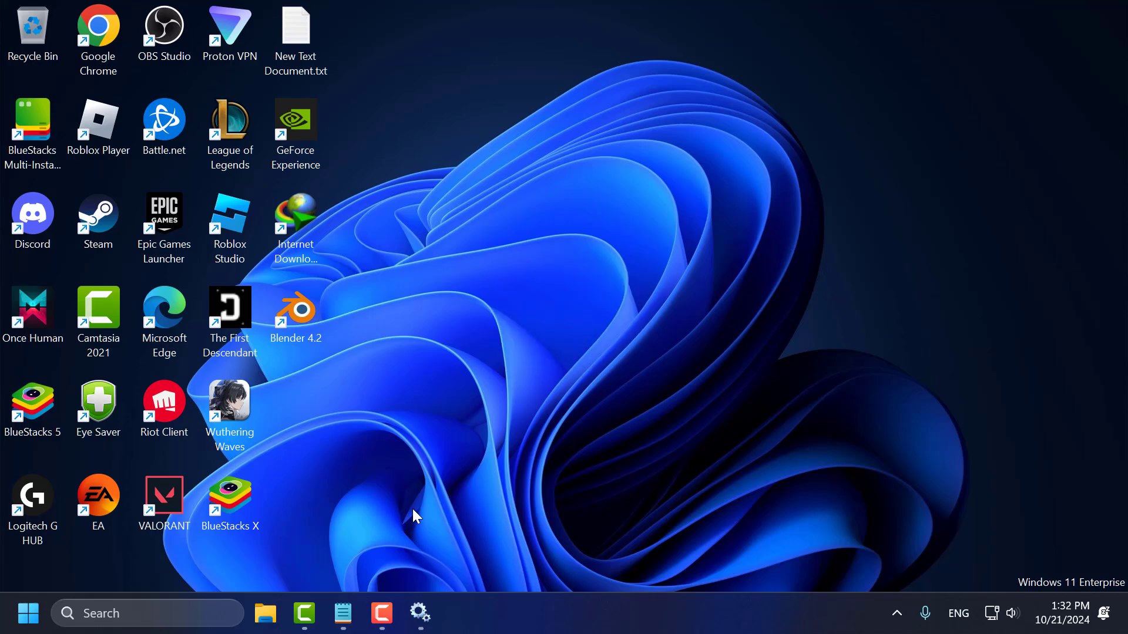
# Search Start for 'registry Editor' and launch the Registry Editor best match
pyautogui.write('registry Editor')
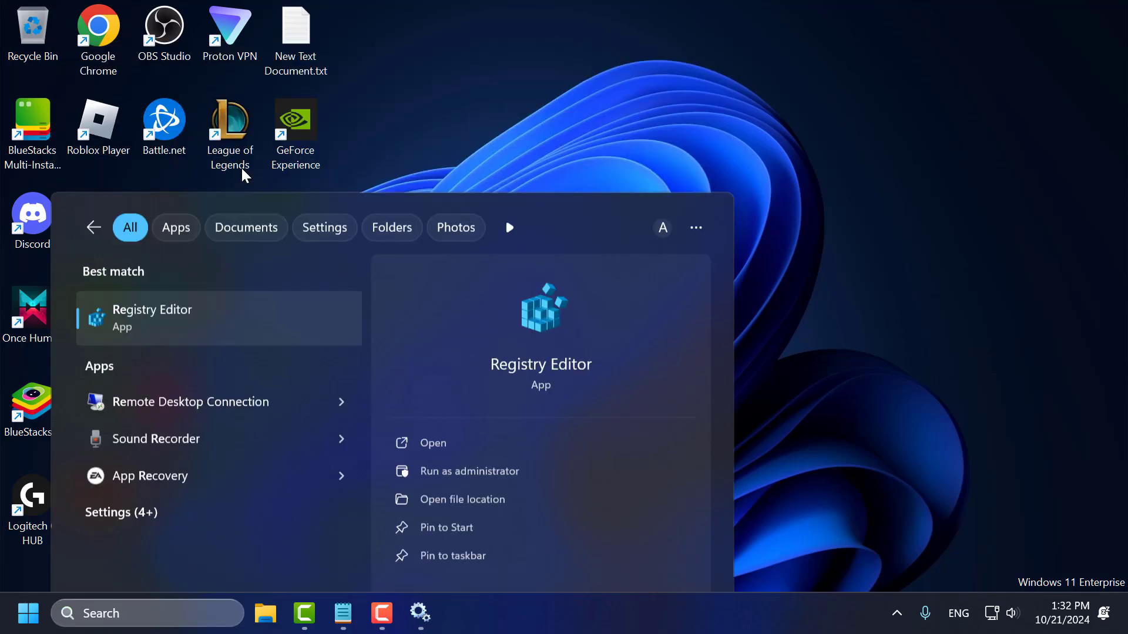
pyautogui.click(433, 442)
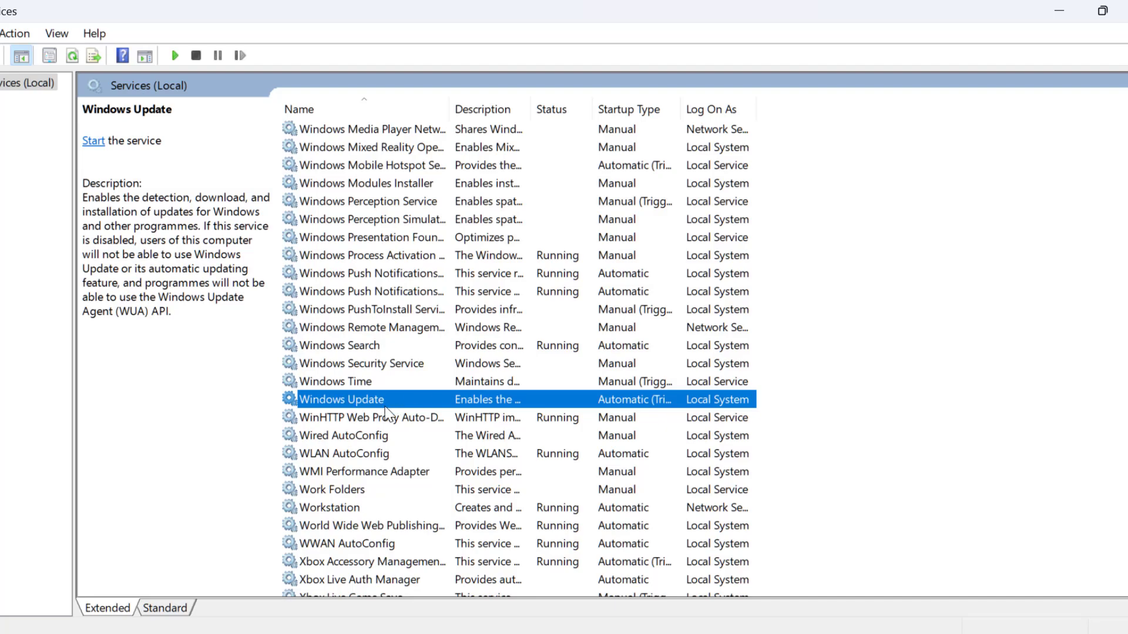
# View Windows Update's properties and select its service name wuauserv
pyautogui.doubleClick(342, 399)
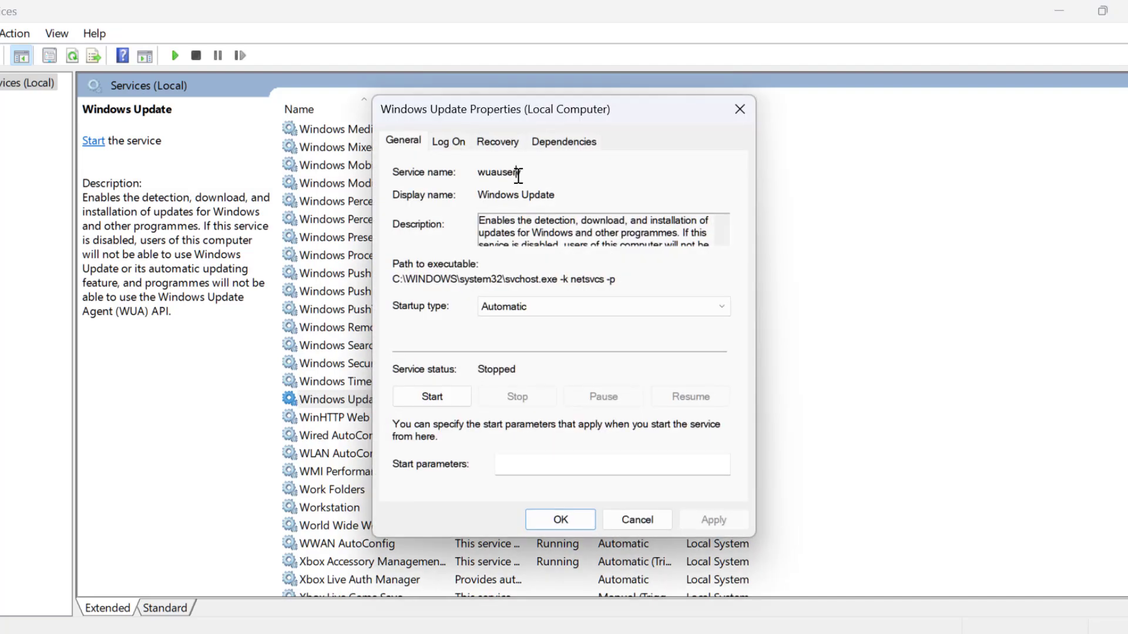
pyautogui.doubleClick(498, 172)
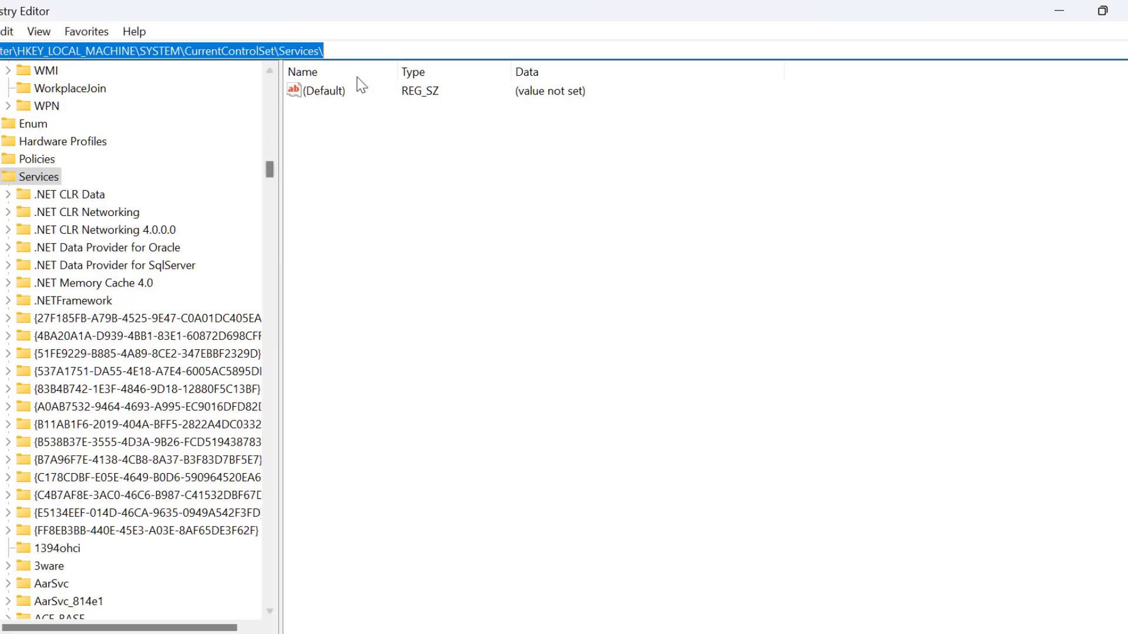
# Navigate to the Services\wuauserv key and bring up its Start DWORD for editing
pyautogui.rightClick(276, 51)
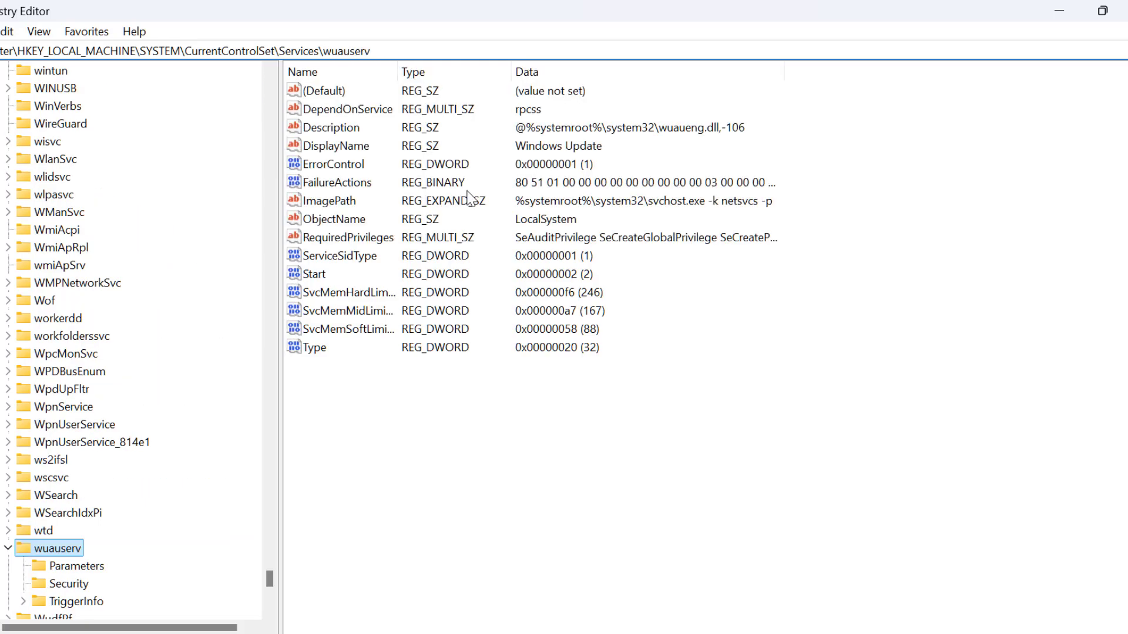
pyautogui.scroll(-3)
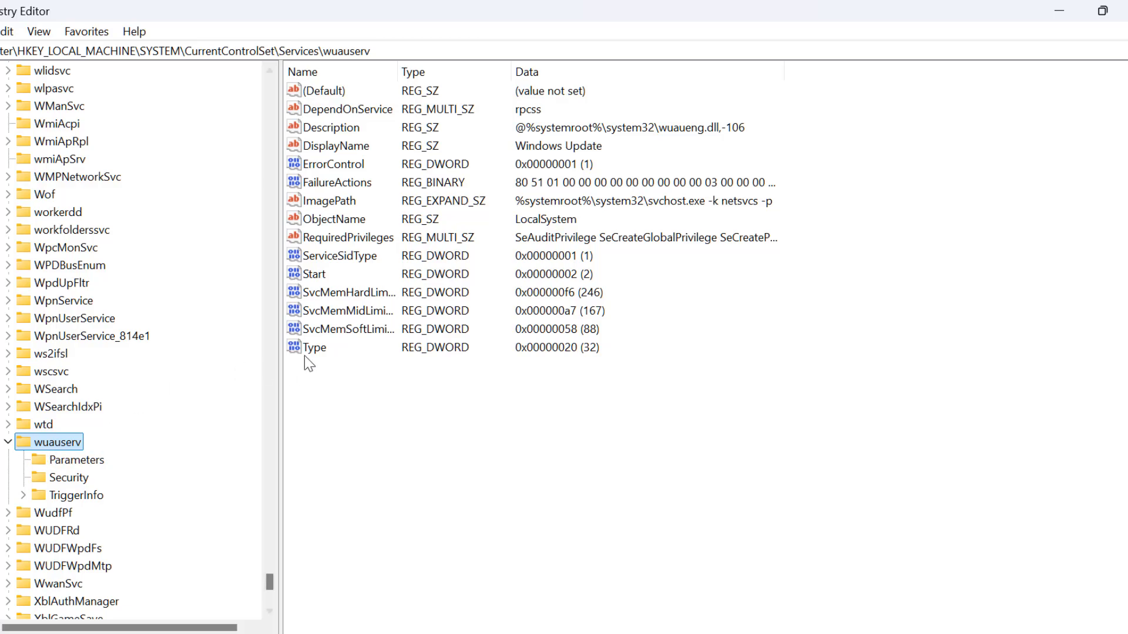
pyautogui.click(313, 274)
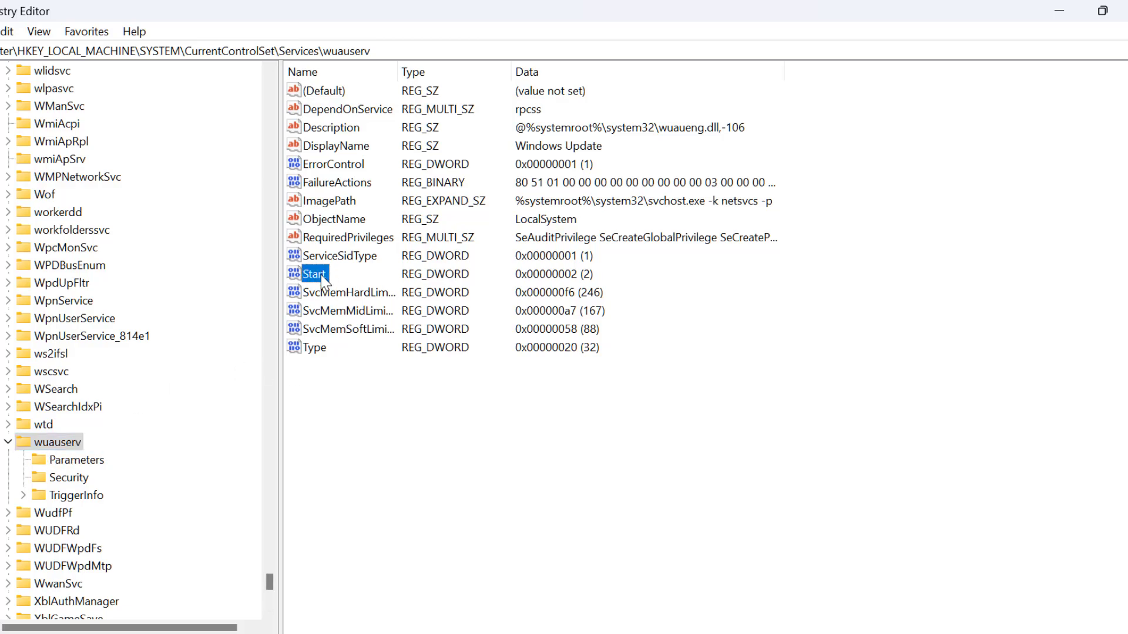
pyautogui.doubleClick(314, 275)
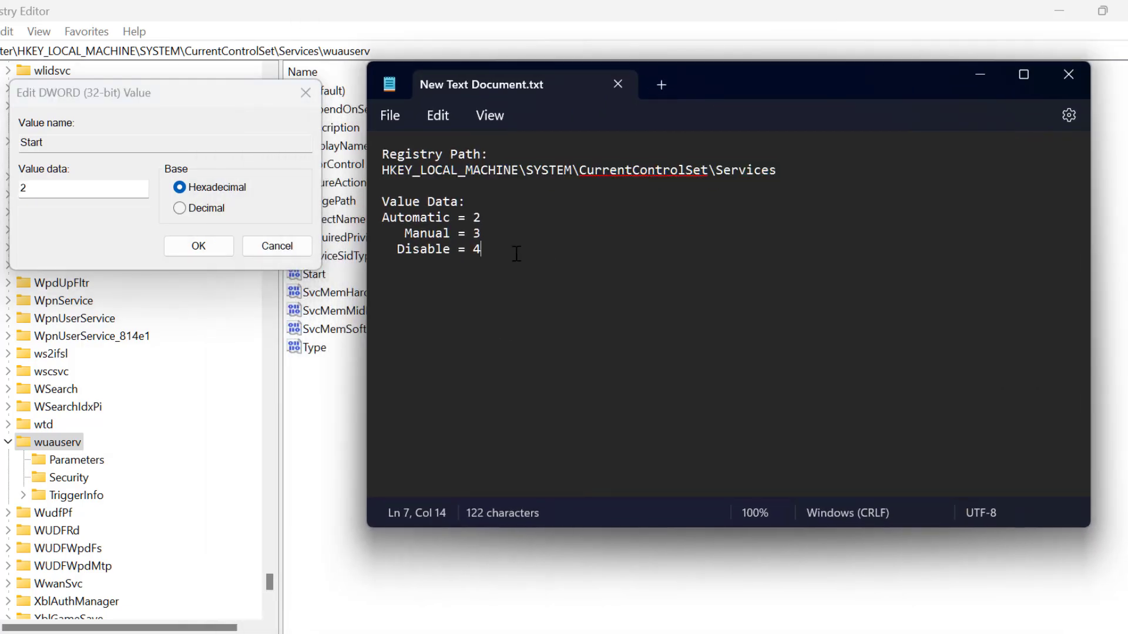
# Highlight the Automatic=2 and Manual=3 mappings in the Notepad notes
pyautogui.doubleClick(408, 217)
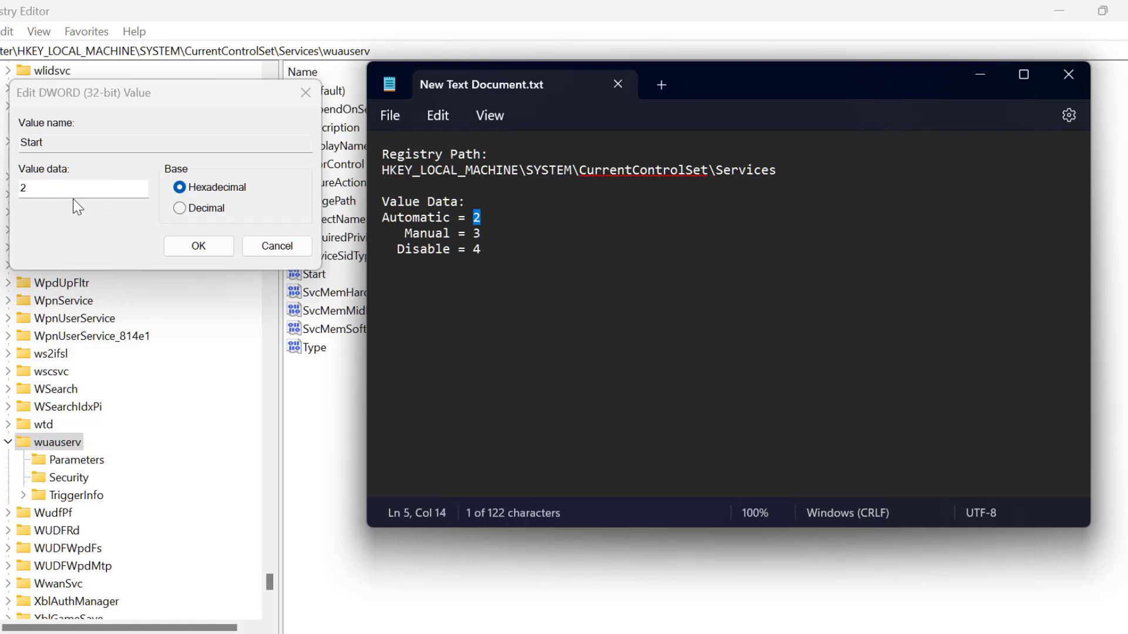
pyautogui.click(407, 249)
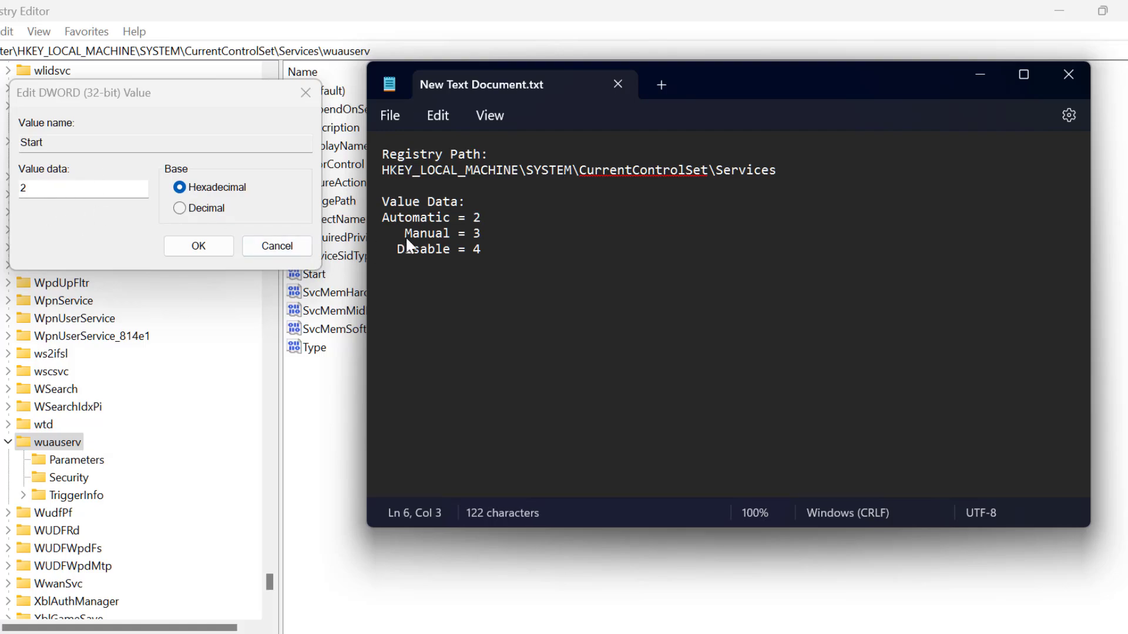
pyautogui.doubleClick(476, 234)
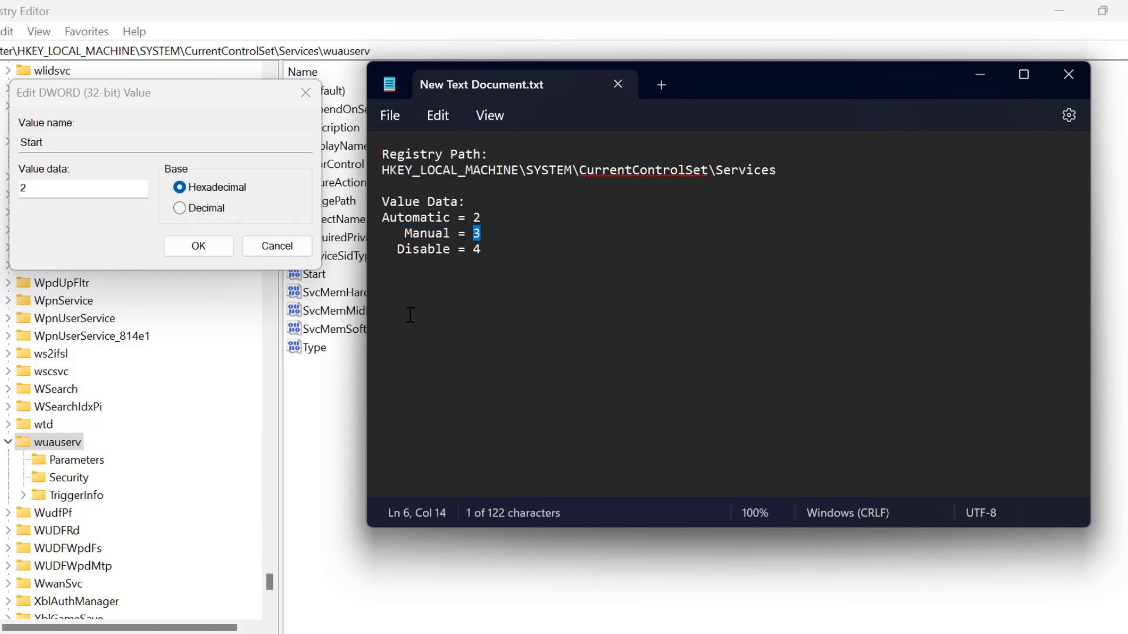
pyautogui.doubleClick(423, 249)
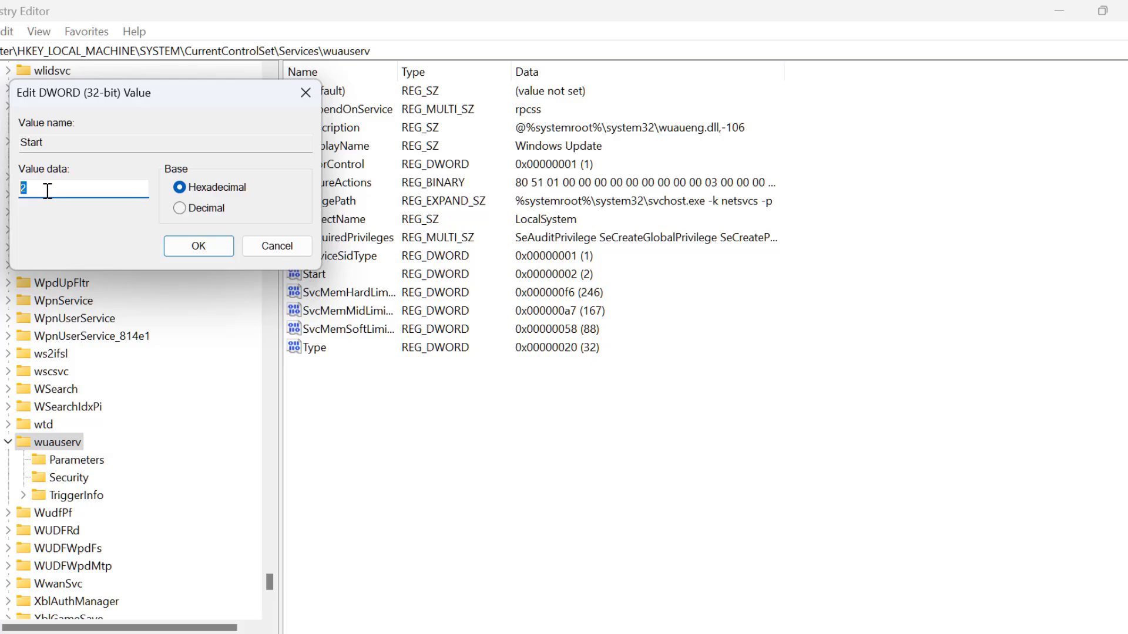
# Confirm the Start value data of 3 in the Edit DWORD dialog
pyautogui.click(199, 246)
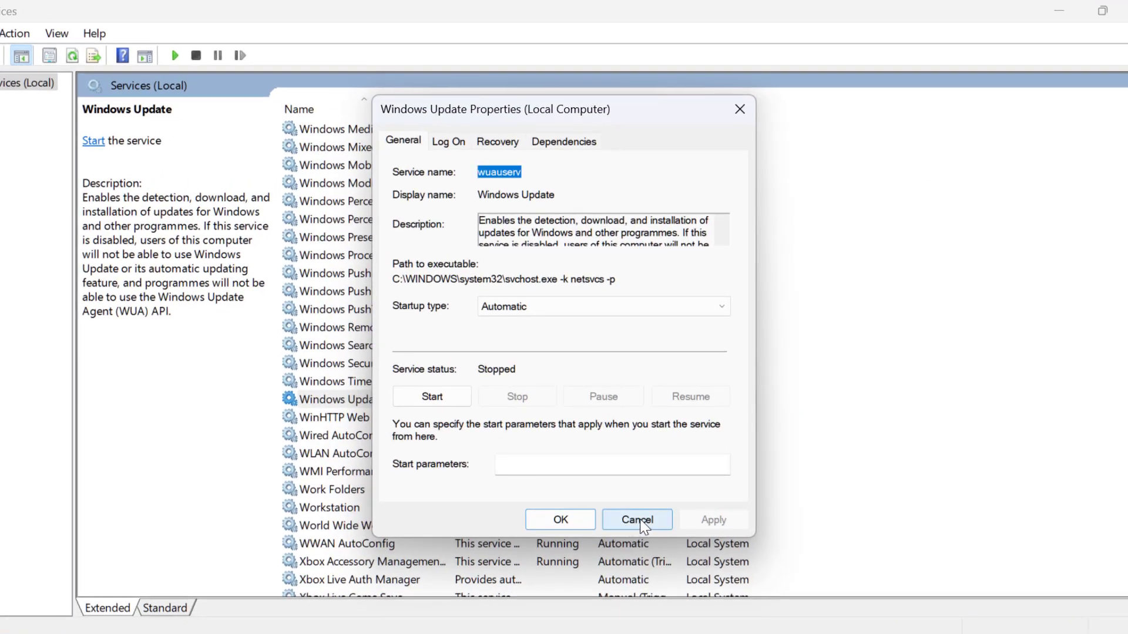
# Cancel the properties, verify Windows Update now shows Manual (Trigger Start), and close Services
pyautogui.click(636, 520)
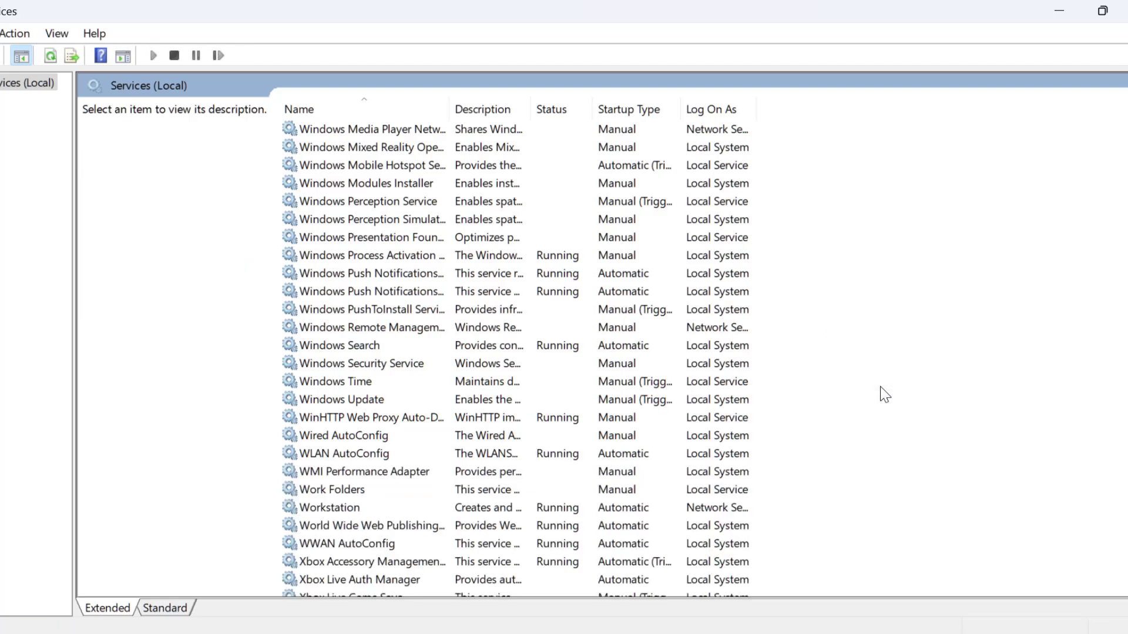
pyautogui.click(342, 399)
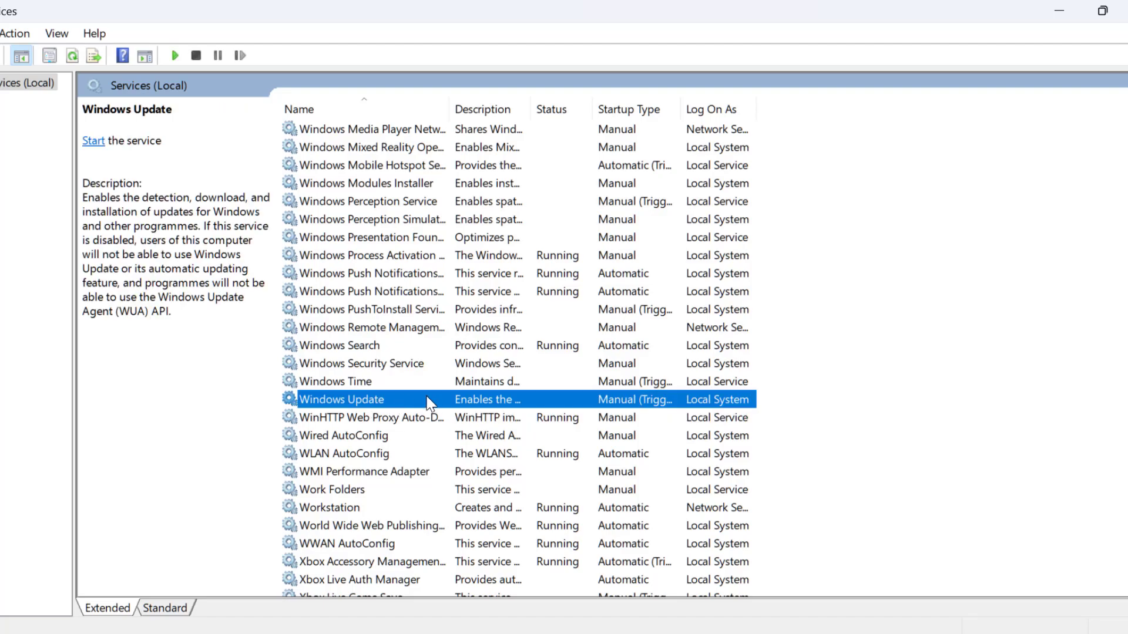
pyautogui.doubleClick(342, 400)
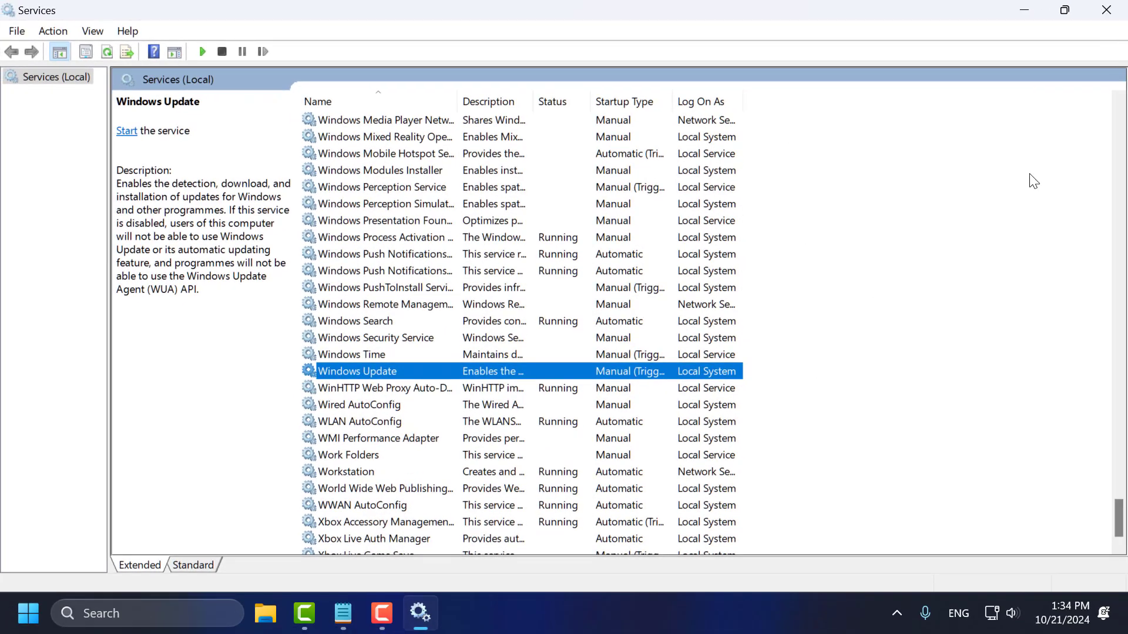
pyautogui.click(1106, 10)
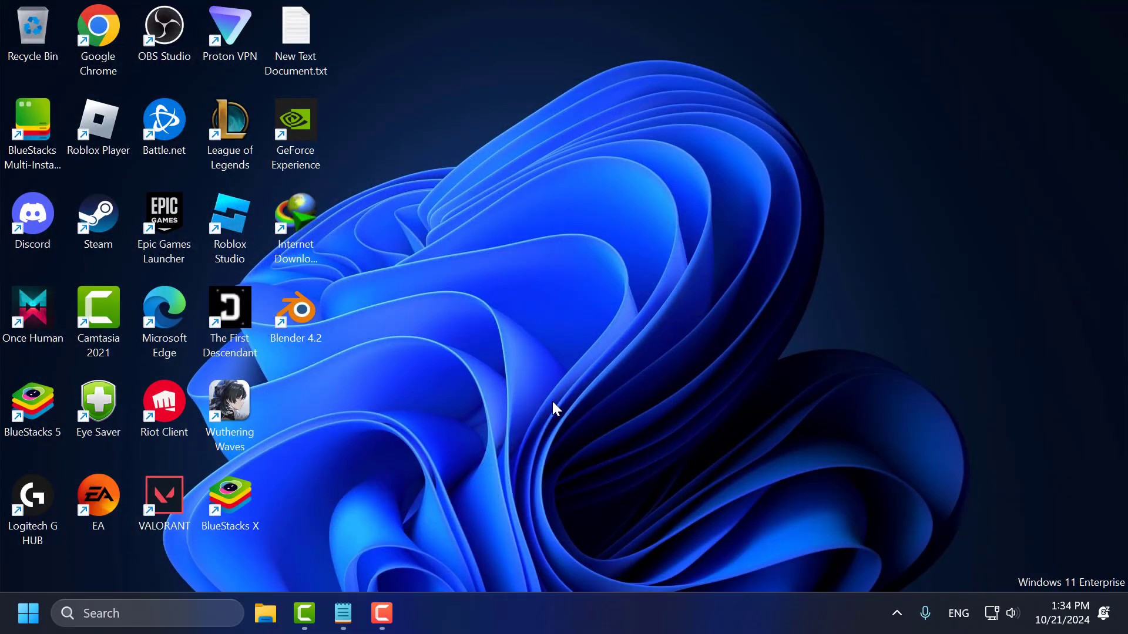